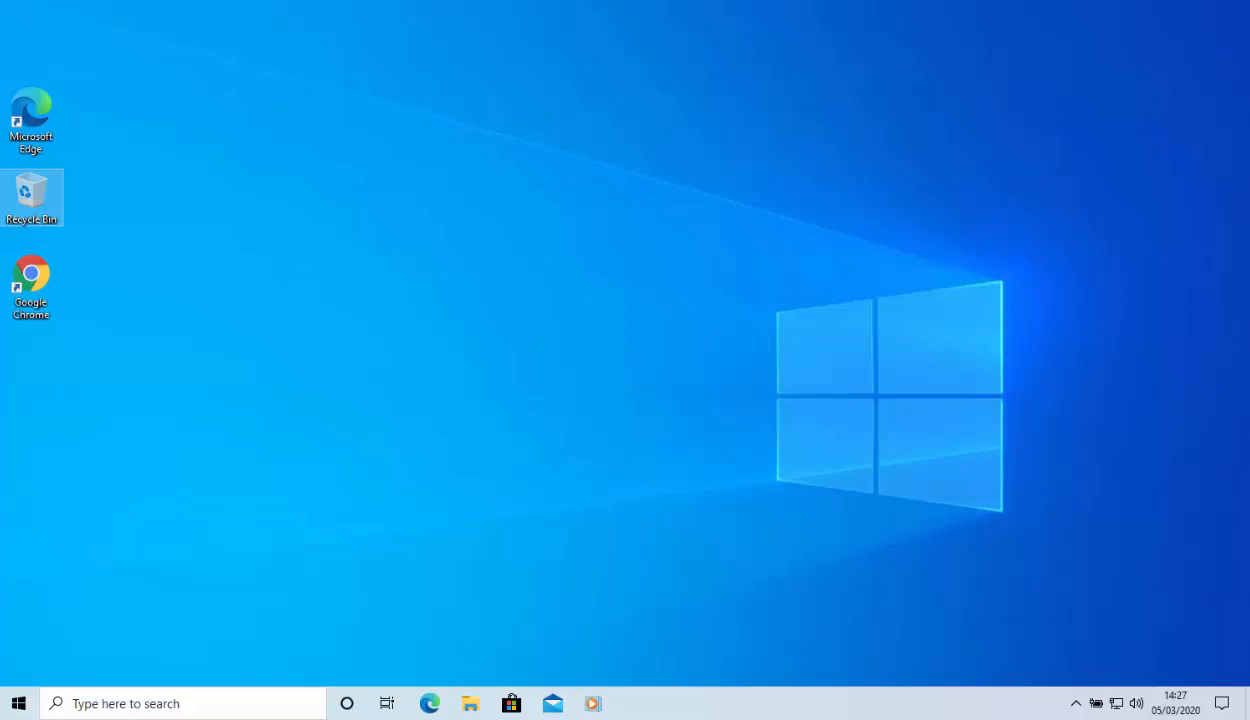
mouse_move(48, 110)
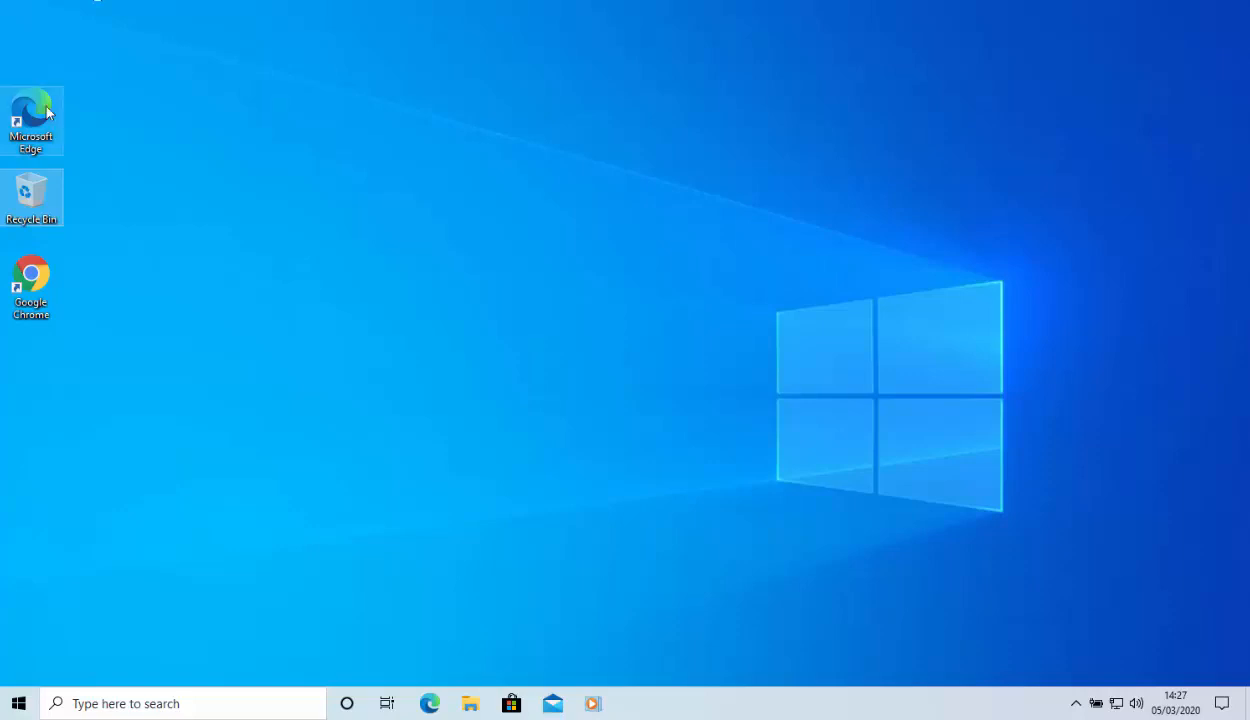
mouse_move(45, 115)
type("edge")
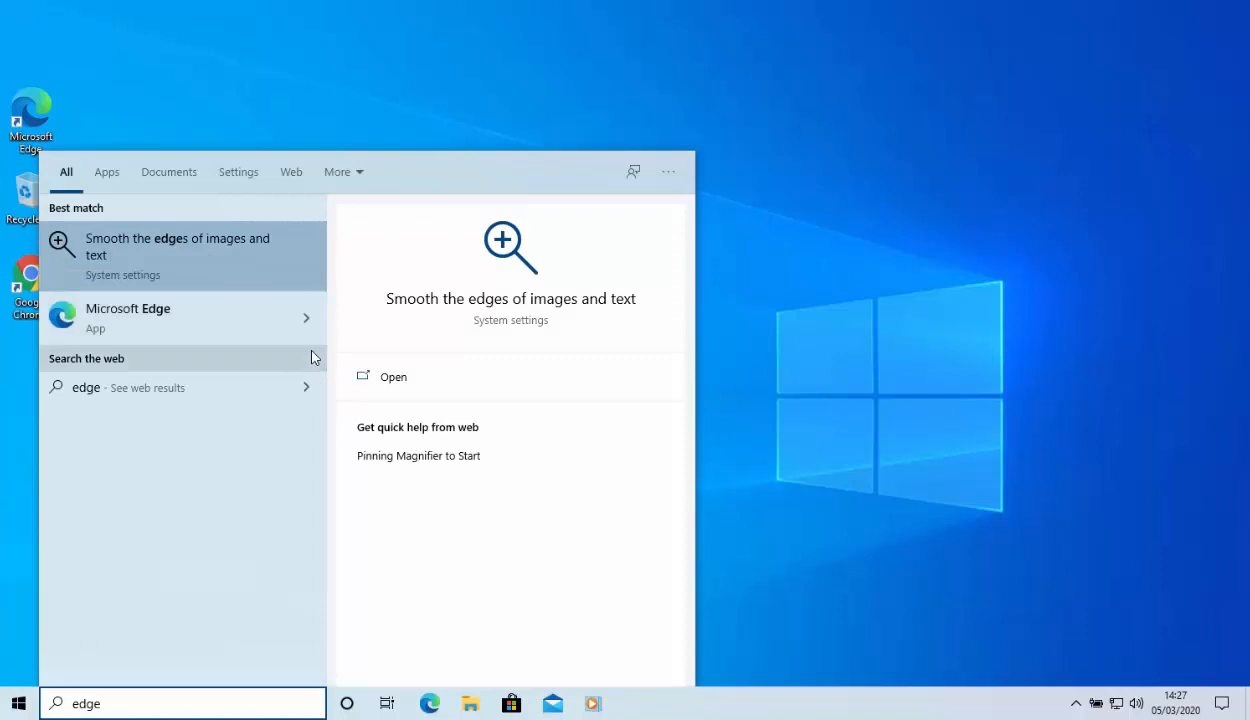
mouse_move(183, 331)
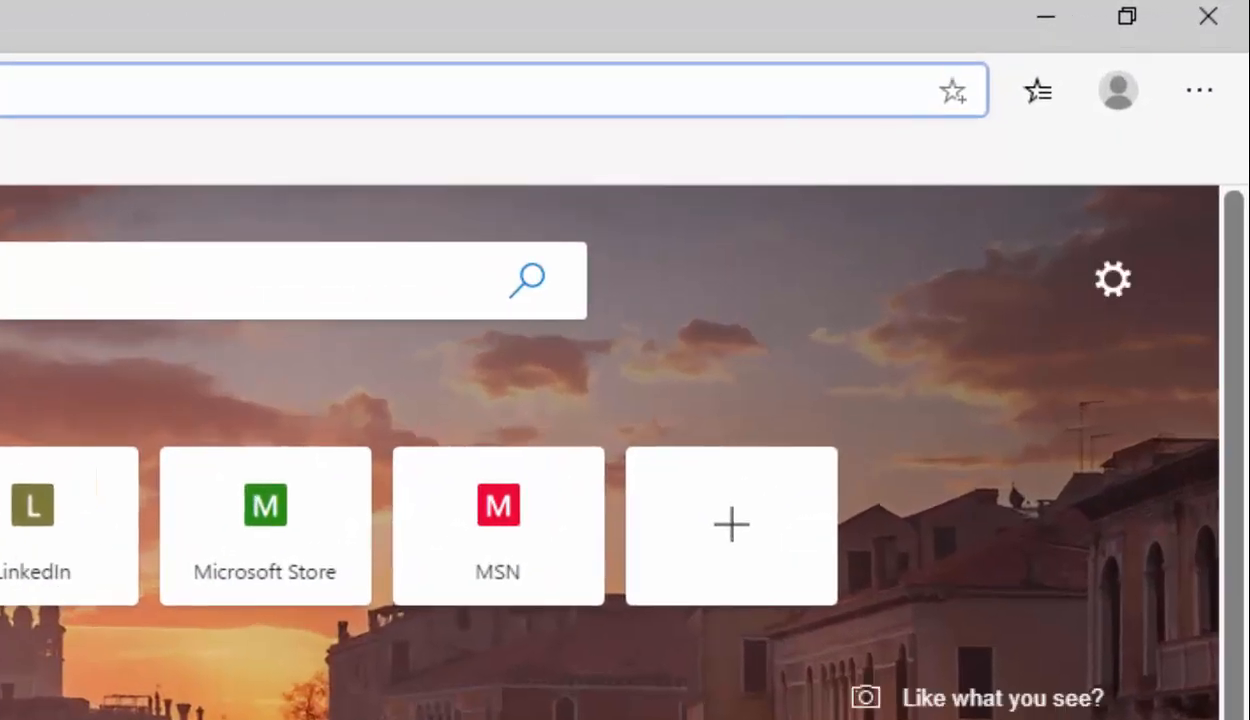
mouse_move(1196, 90)
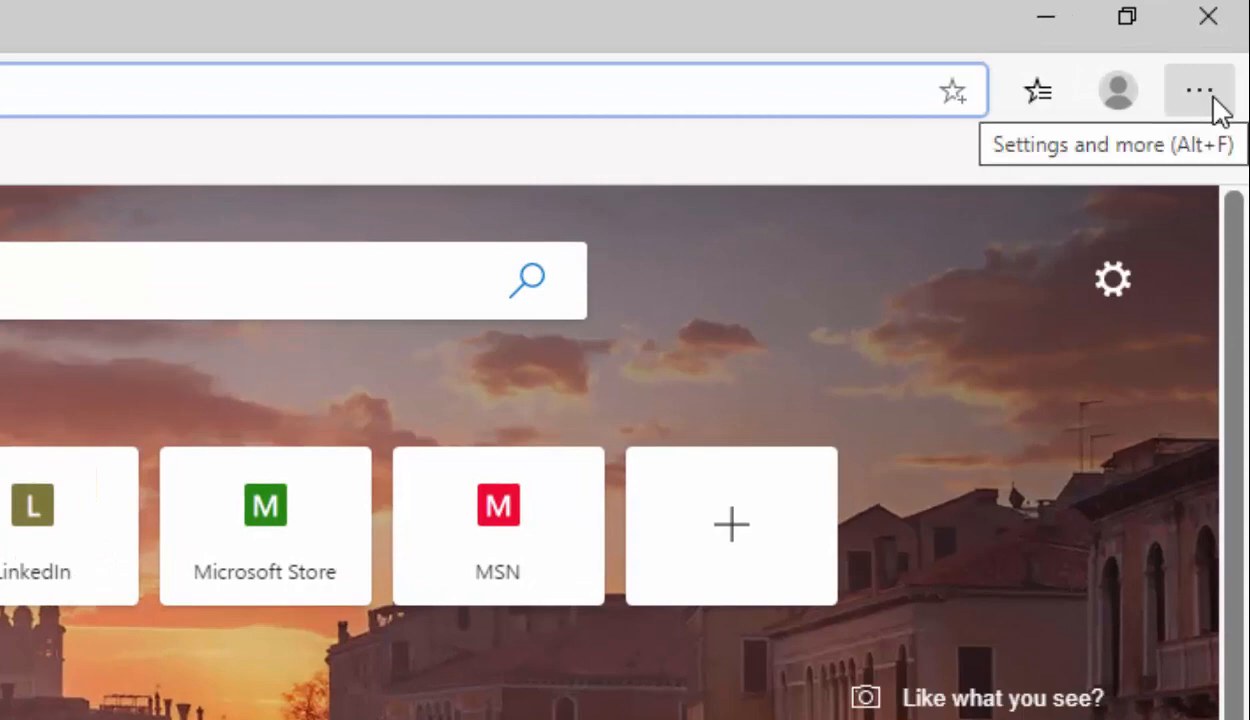
- Open Edge Settings from the Settings and more menu and go to Privacy and services
left_click(1194, 88)
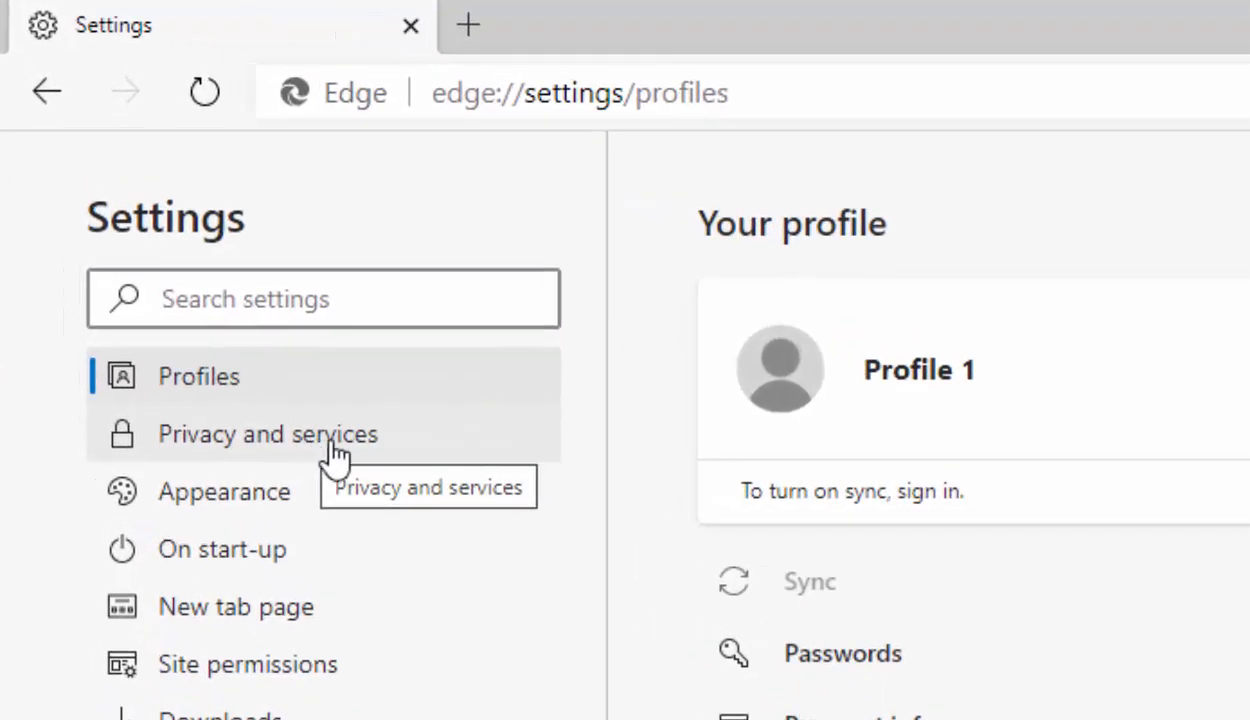
mouse_move(390, 457)
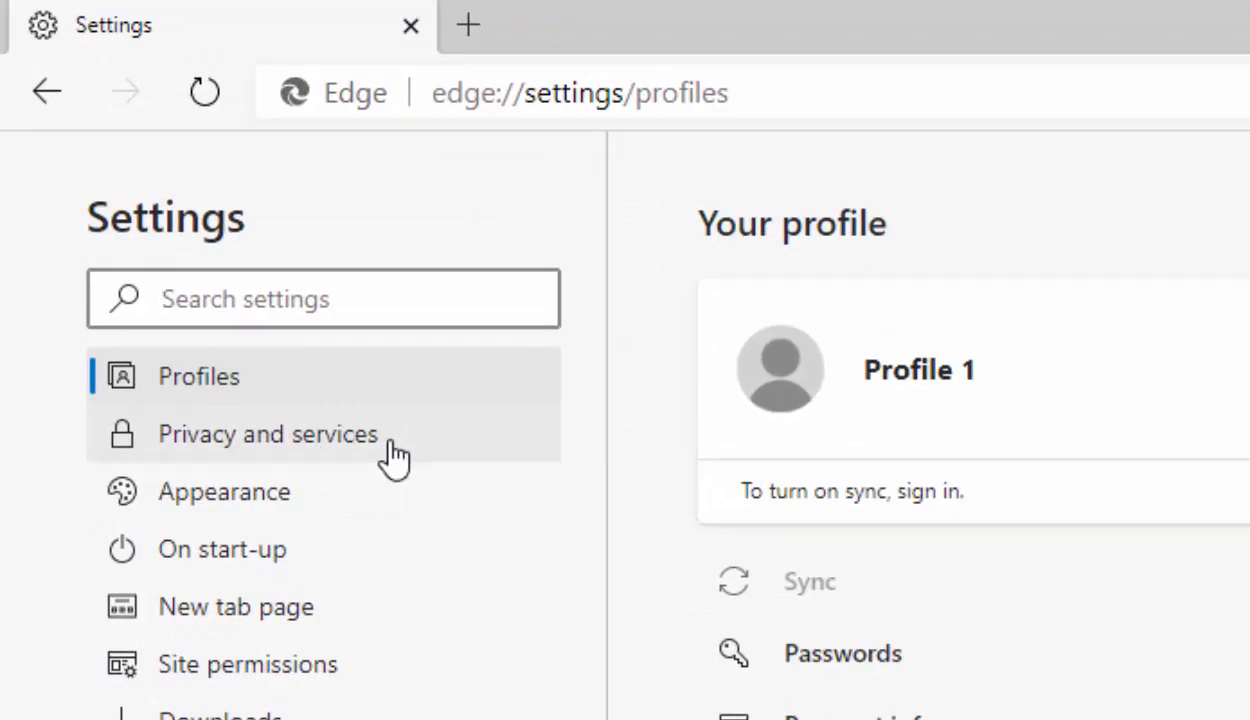
left_click(267, 434)
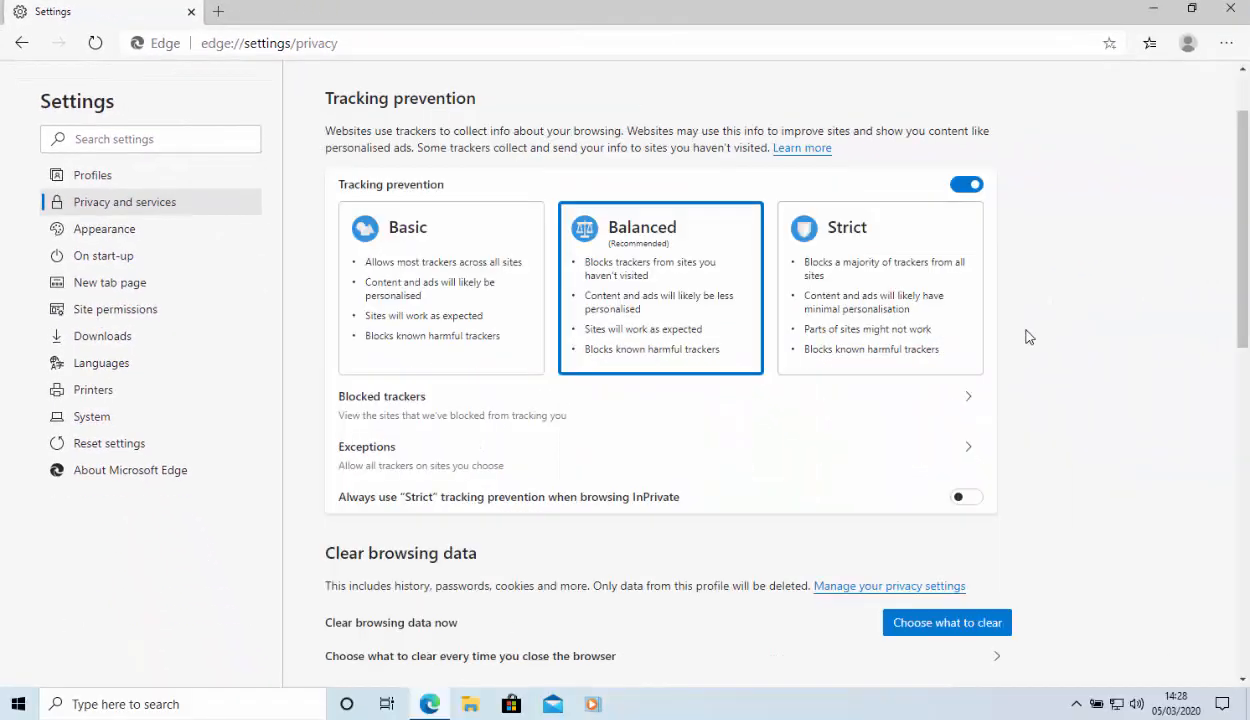
- Scroll to the Services section and open the Address bar settings
scroll("down", 3)
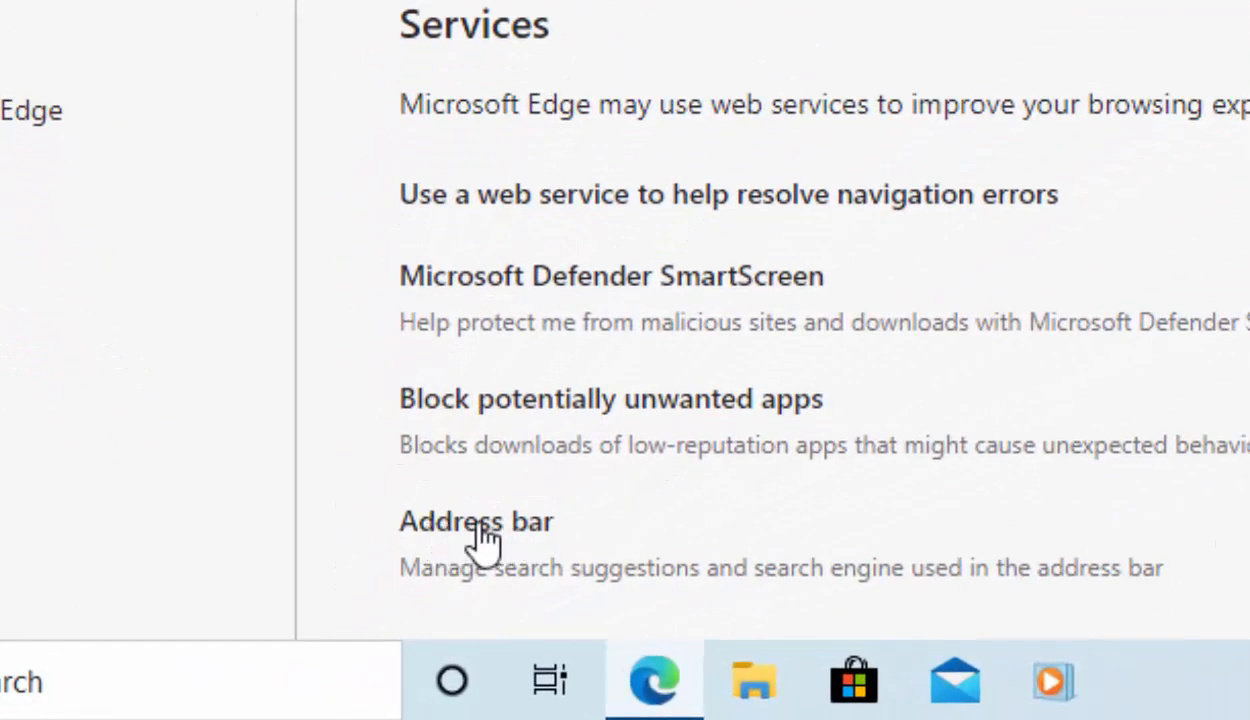
left_click(476, 521)
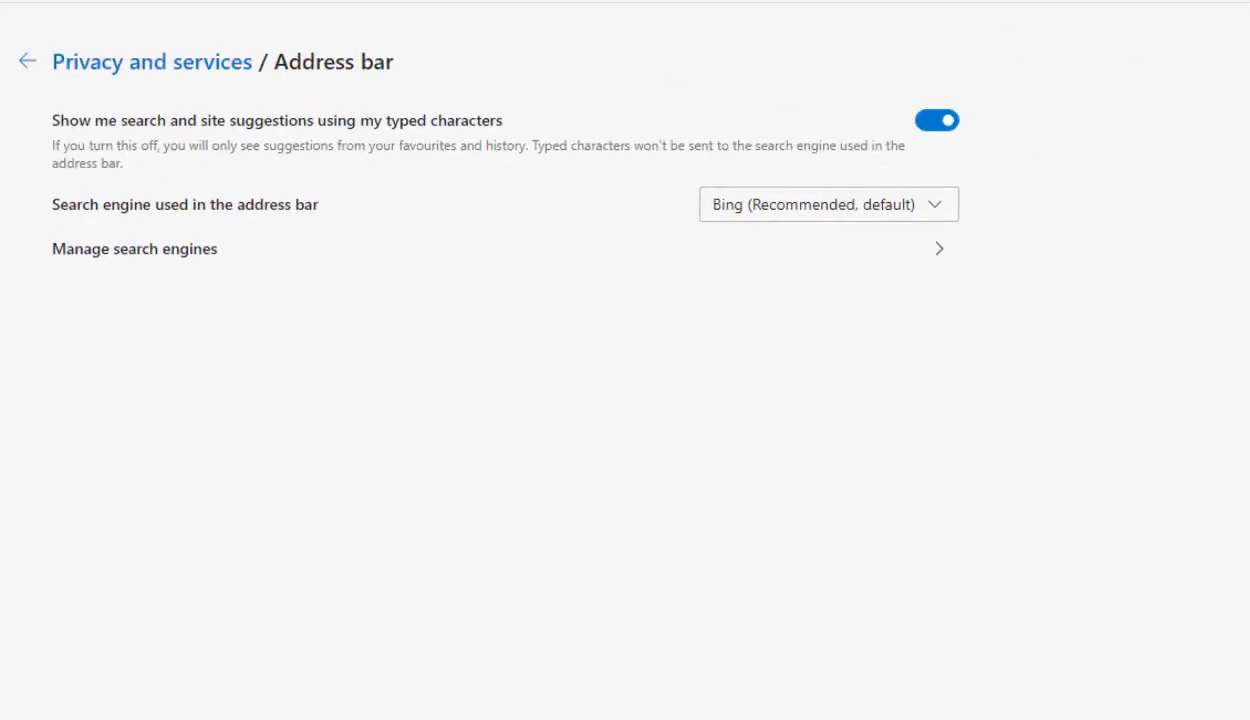
mouse_move(124, 245)
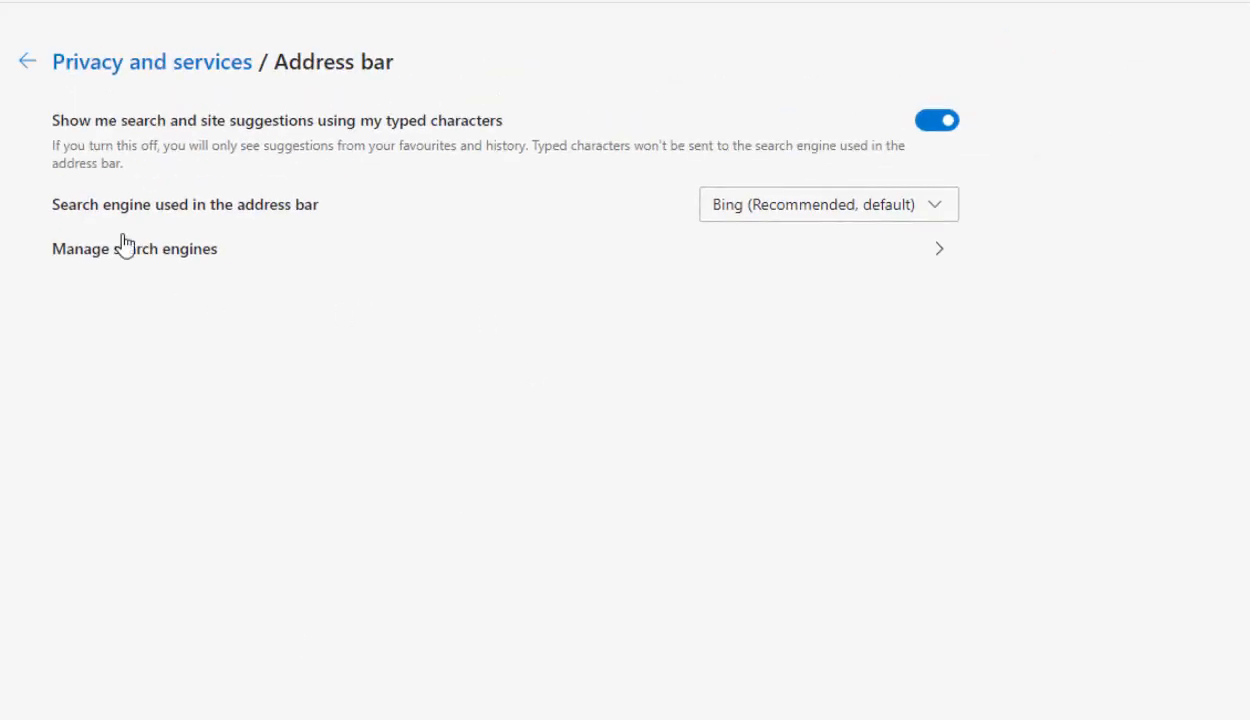
mouse_move(977, 209)
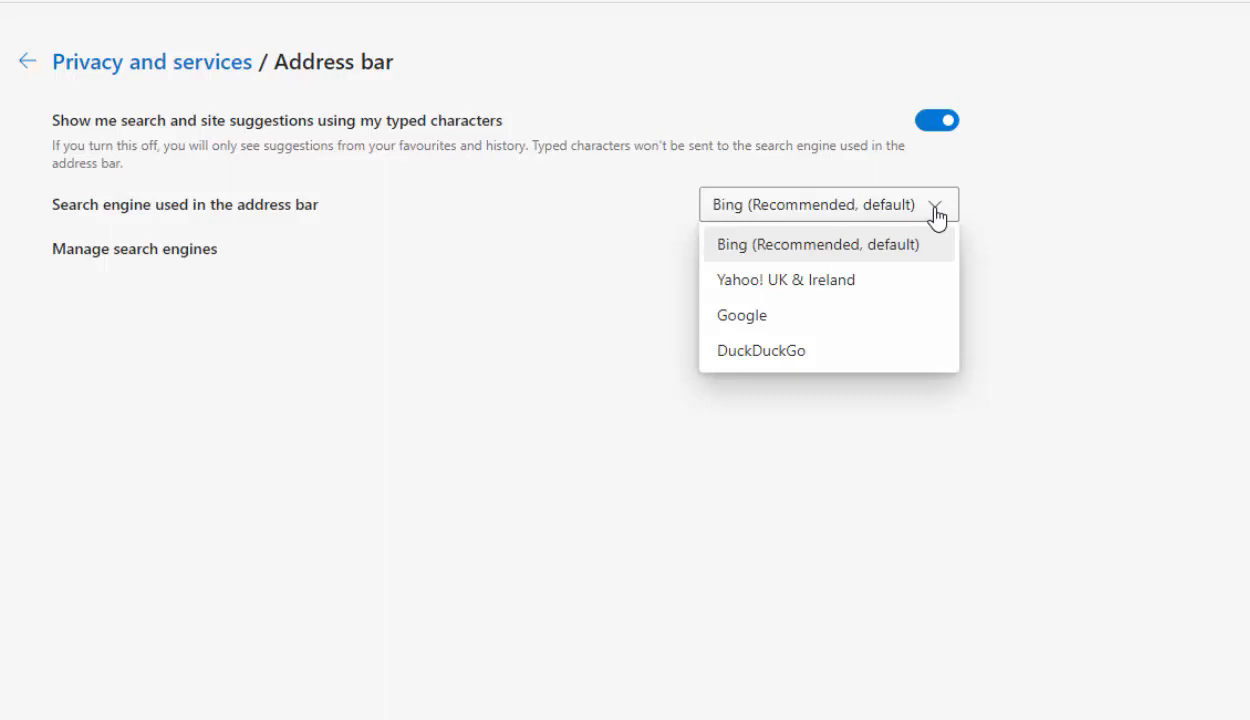
mouse_move(787, 328)
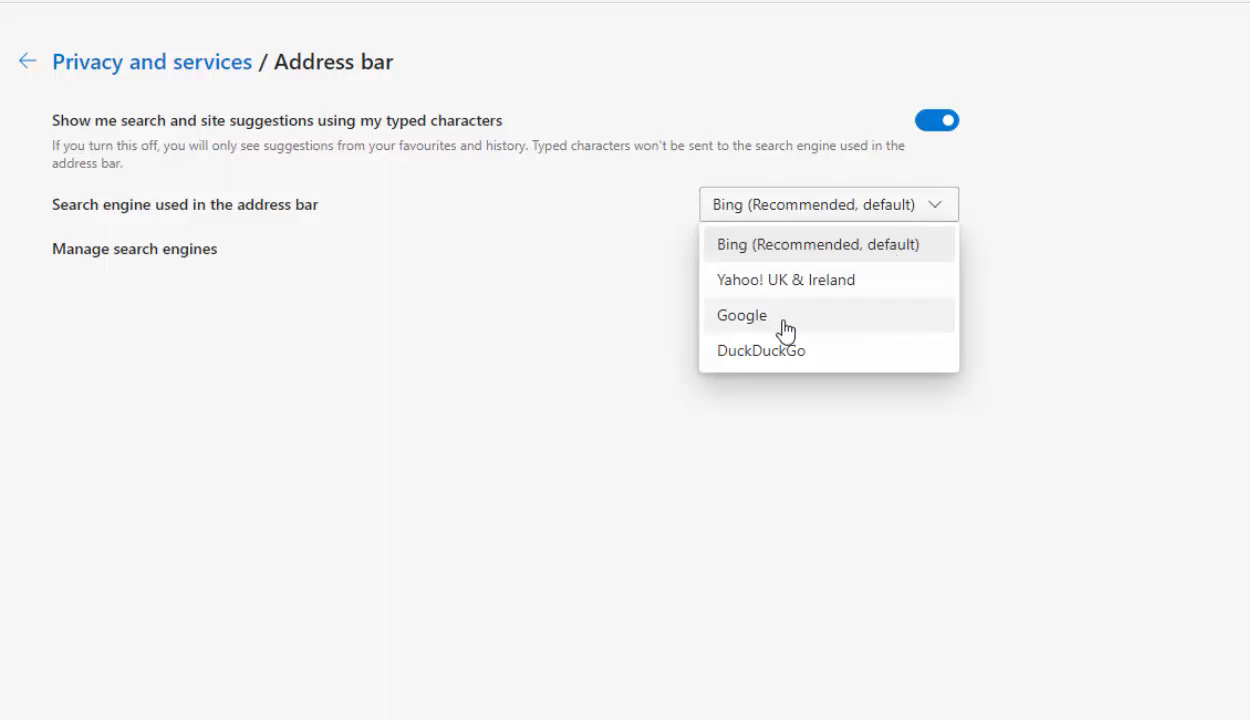
- Choose Google from the 'Search engine used in the address bar' dropdown
left_click(742, 315)
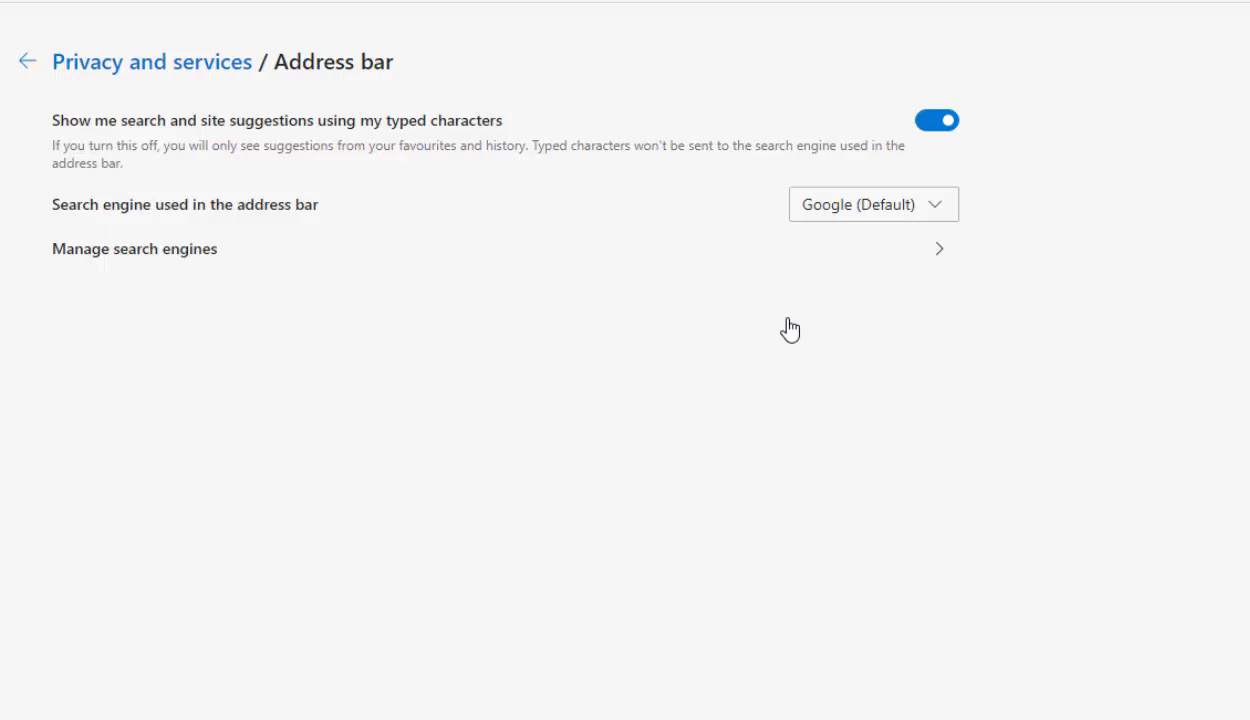
mouse_move(807, 325)
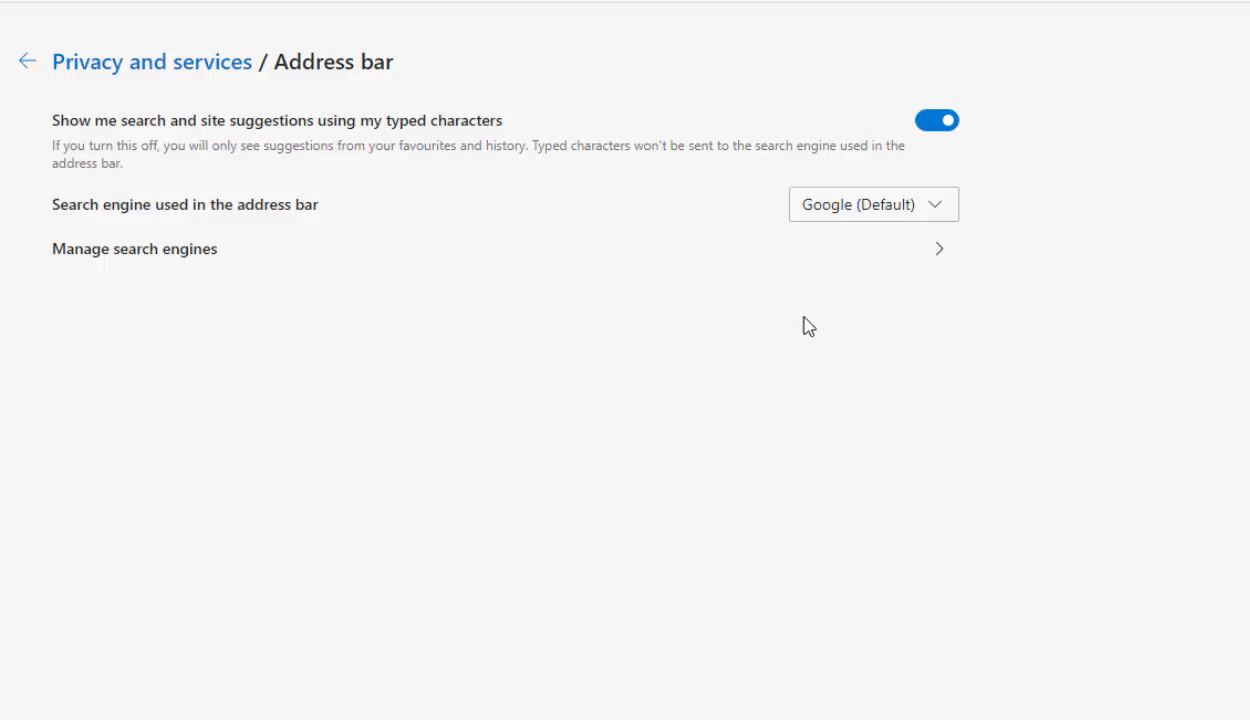
- Review the search engine list, cancel adding a new engine, and return to Address bar
left_click(134, 248)
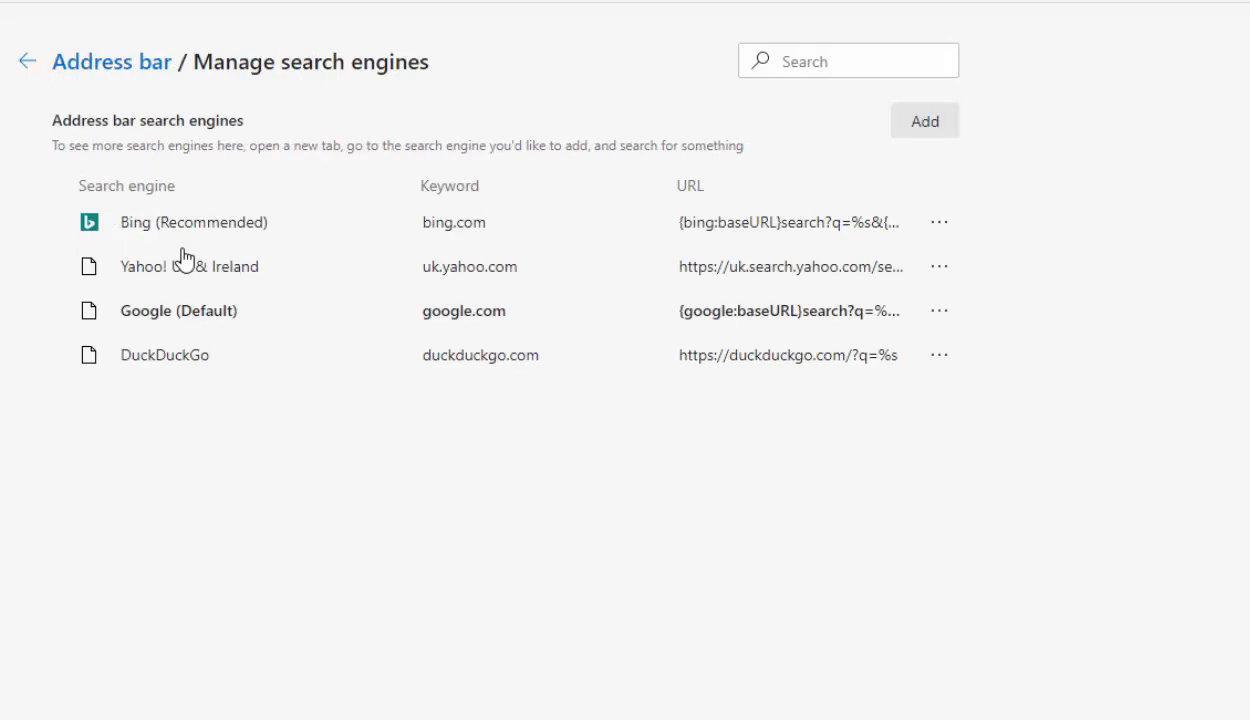
mouse_move(623, 334)
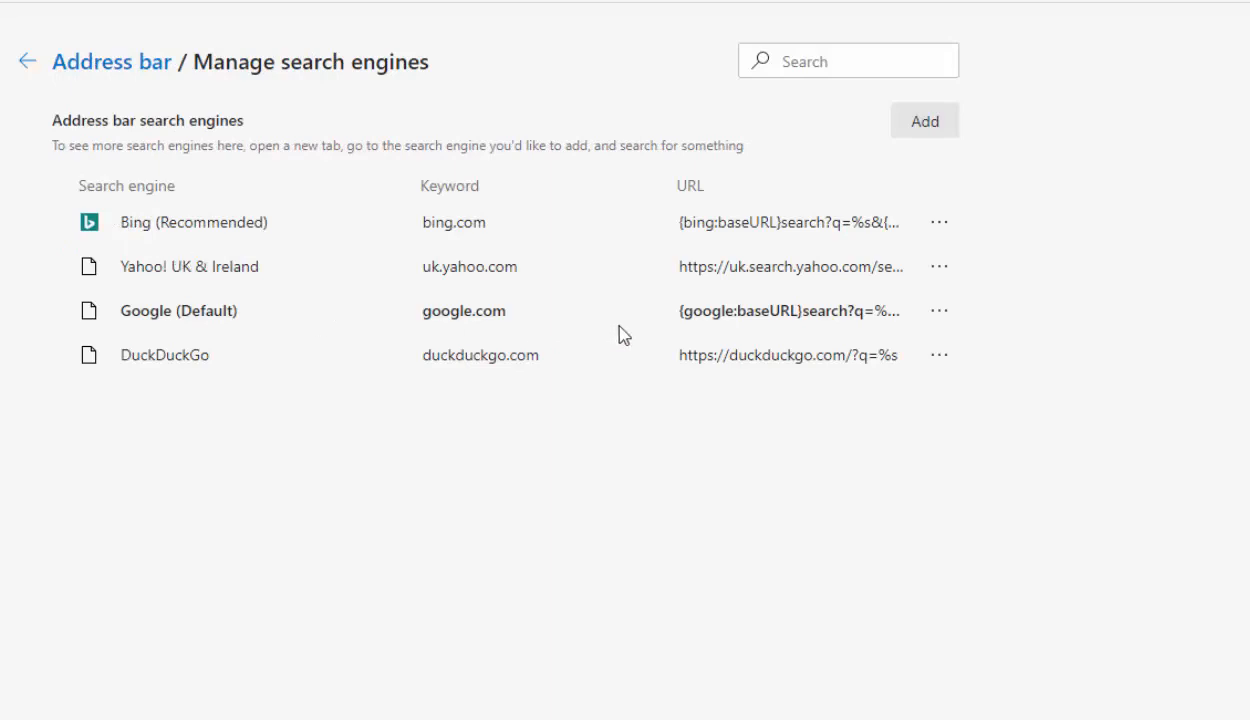
mouse_move(940, 353)
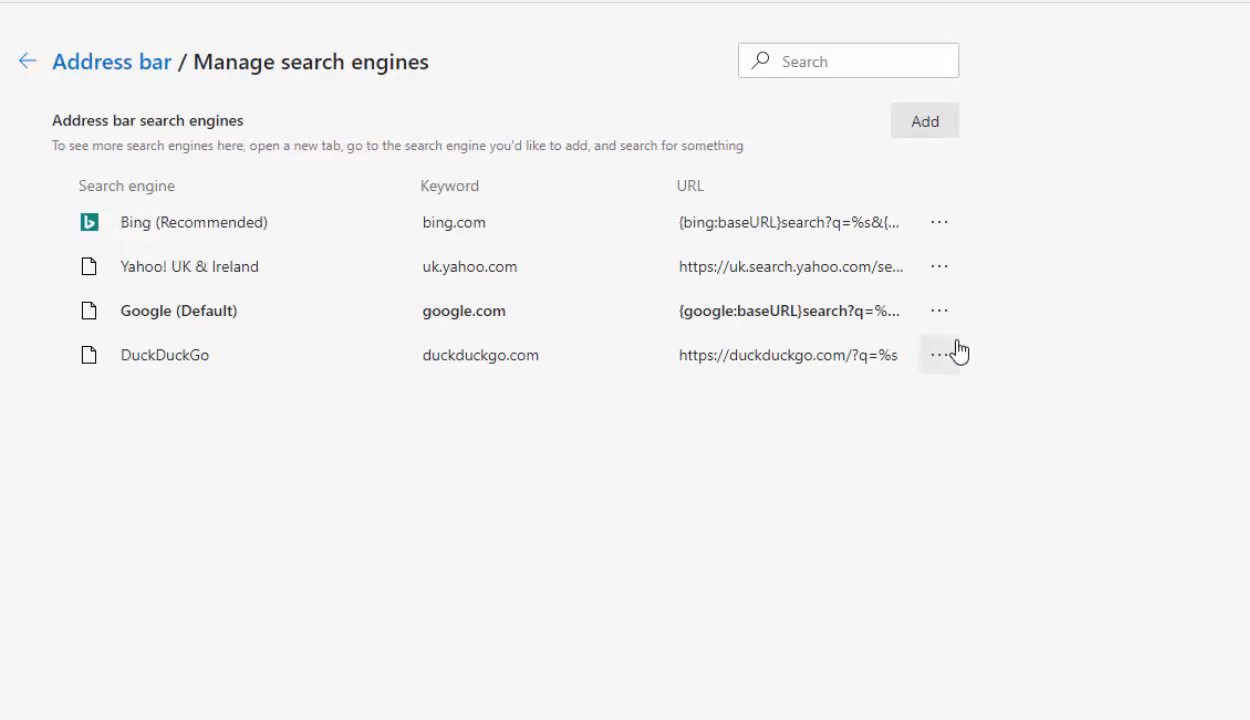
mouse_move(968, 404)
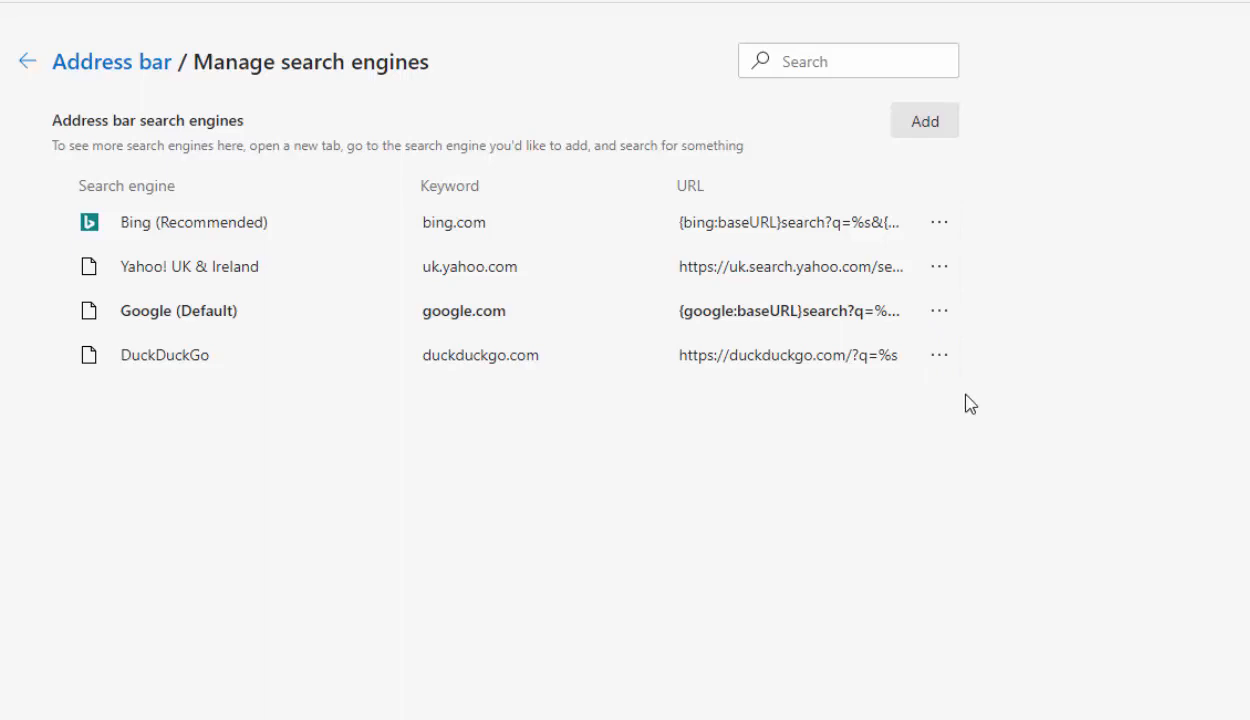
mouse_move(940, 355)
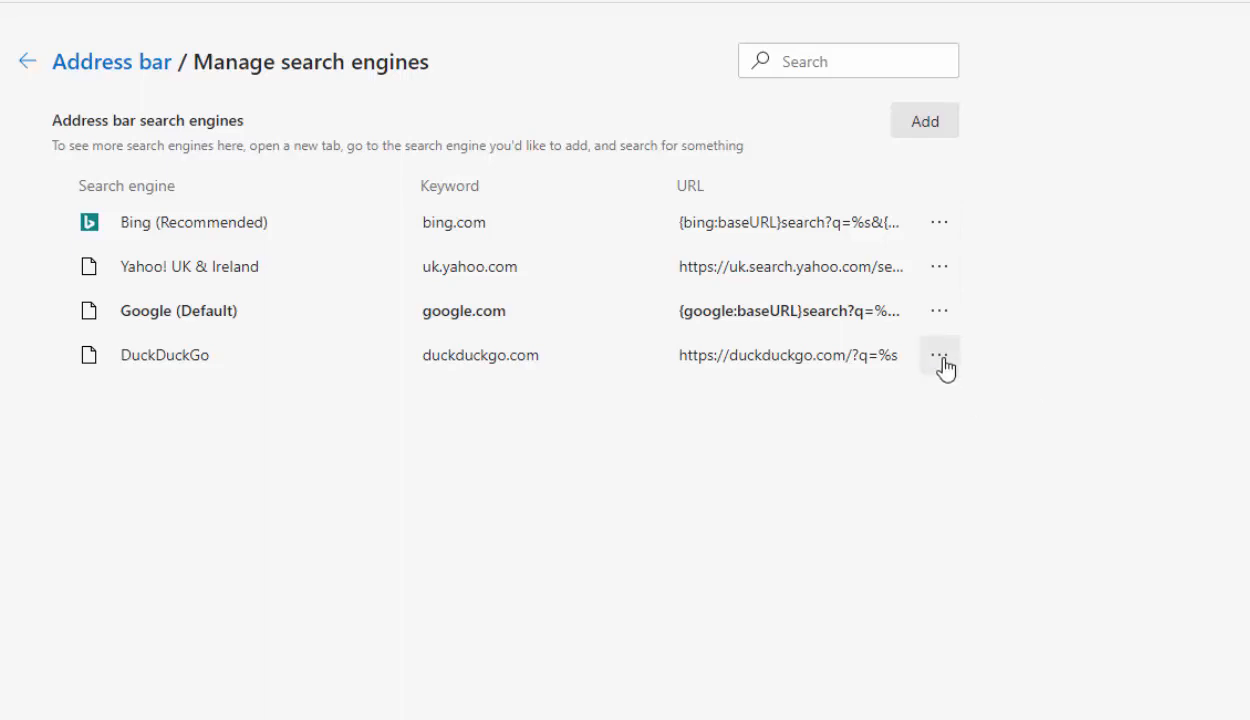
left_click(939, 355)
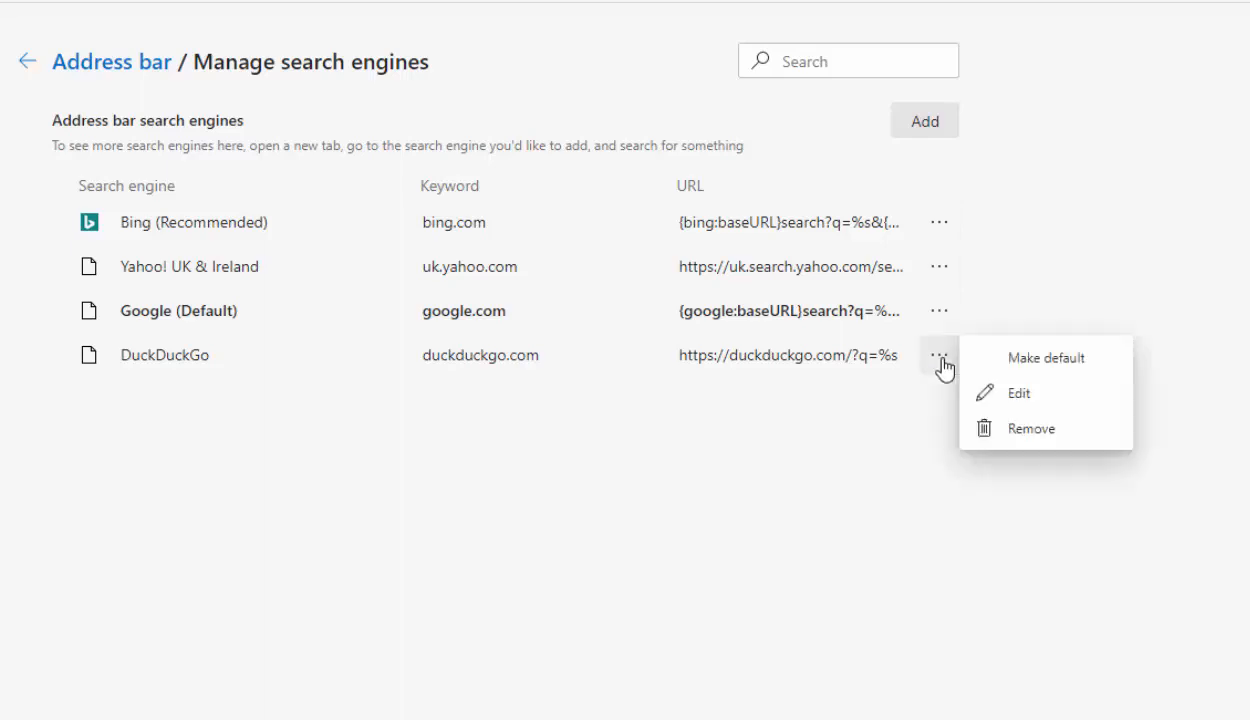
mouse_move(980, 368)
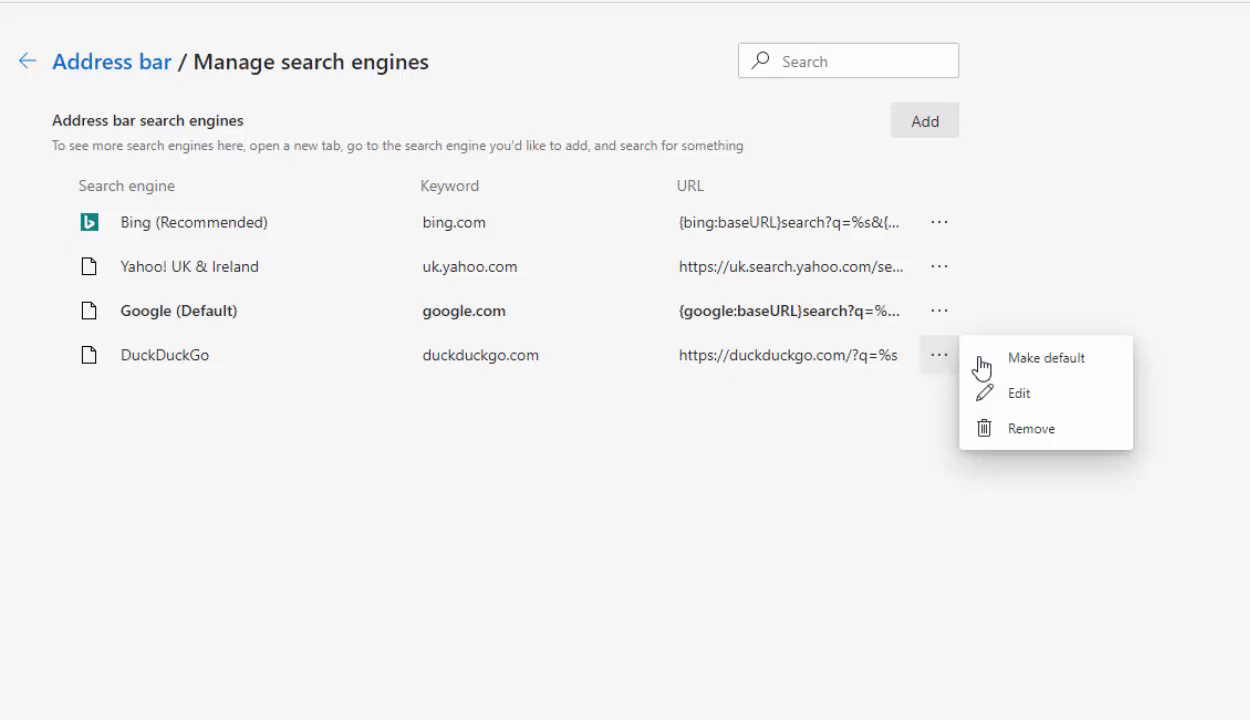
mouse_move(1032, 436)
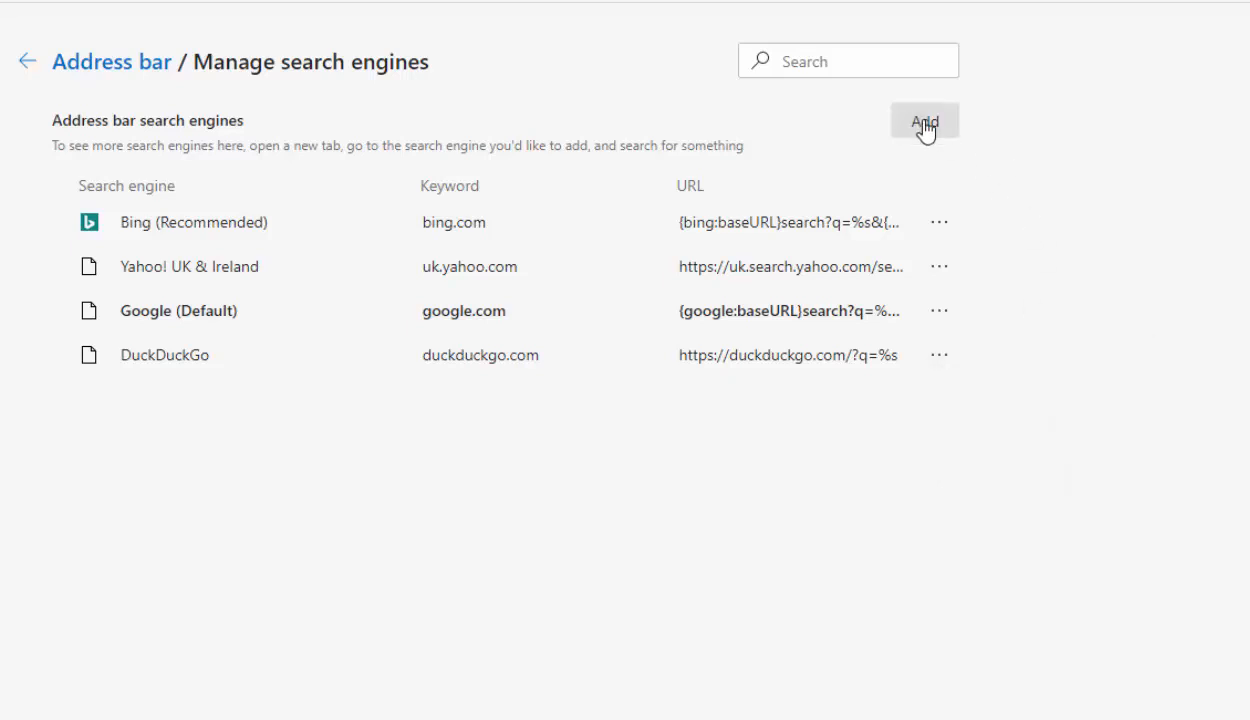
left_click(923, 120)
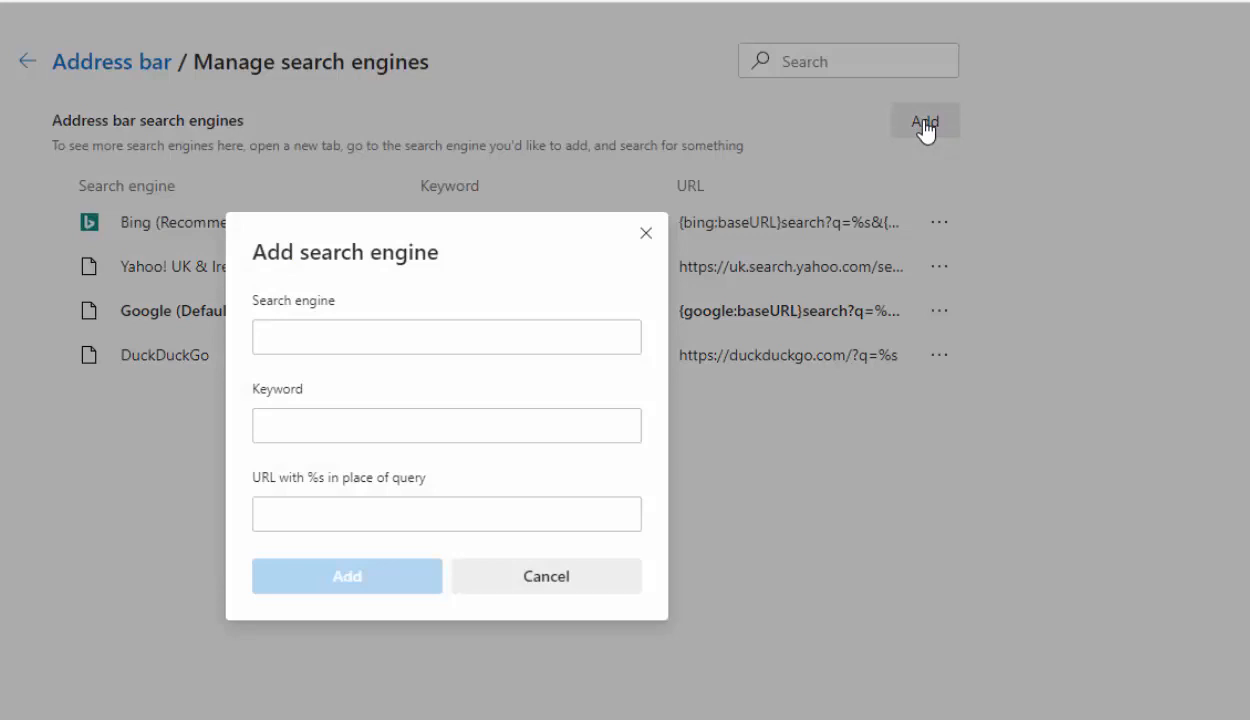
left_click(546, 576)
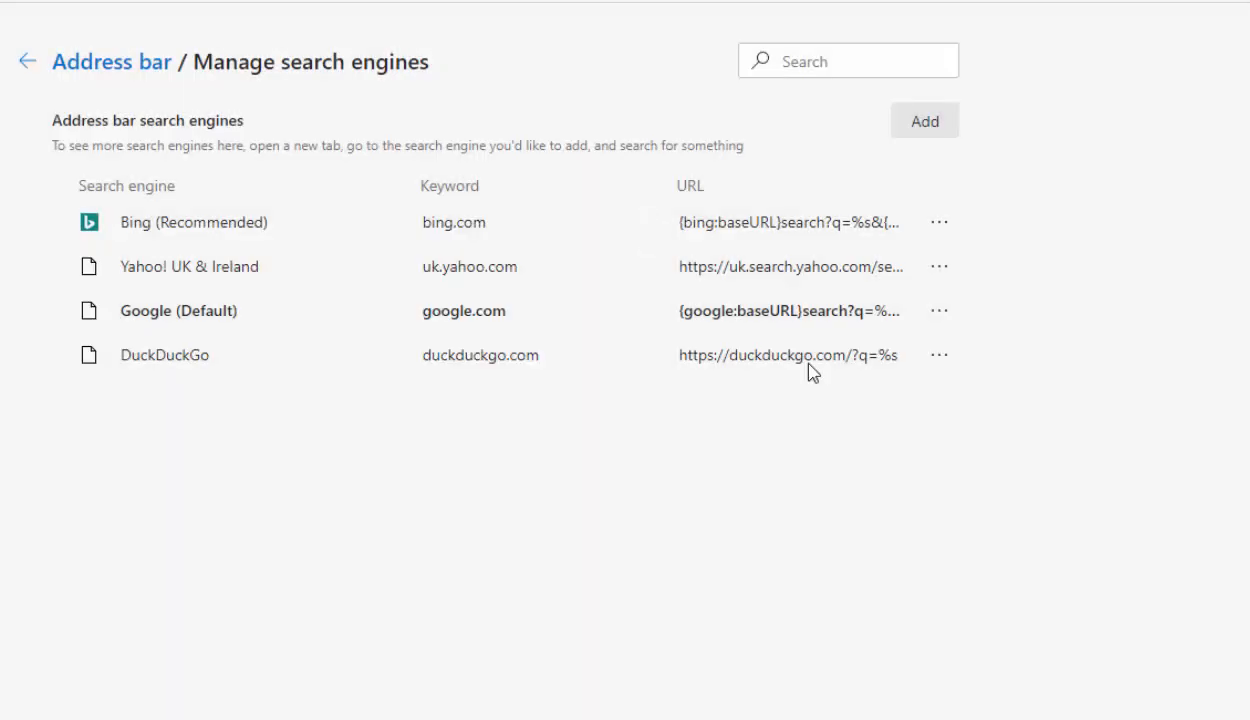
left_click(26, 61)
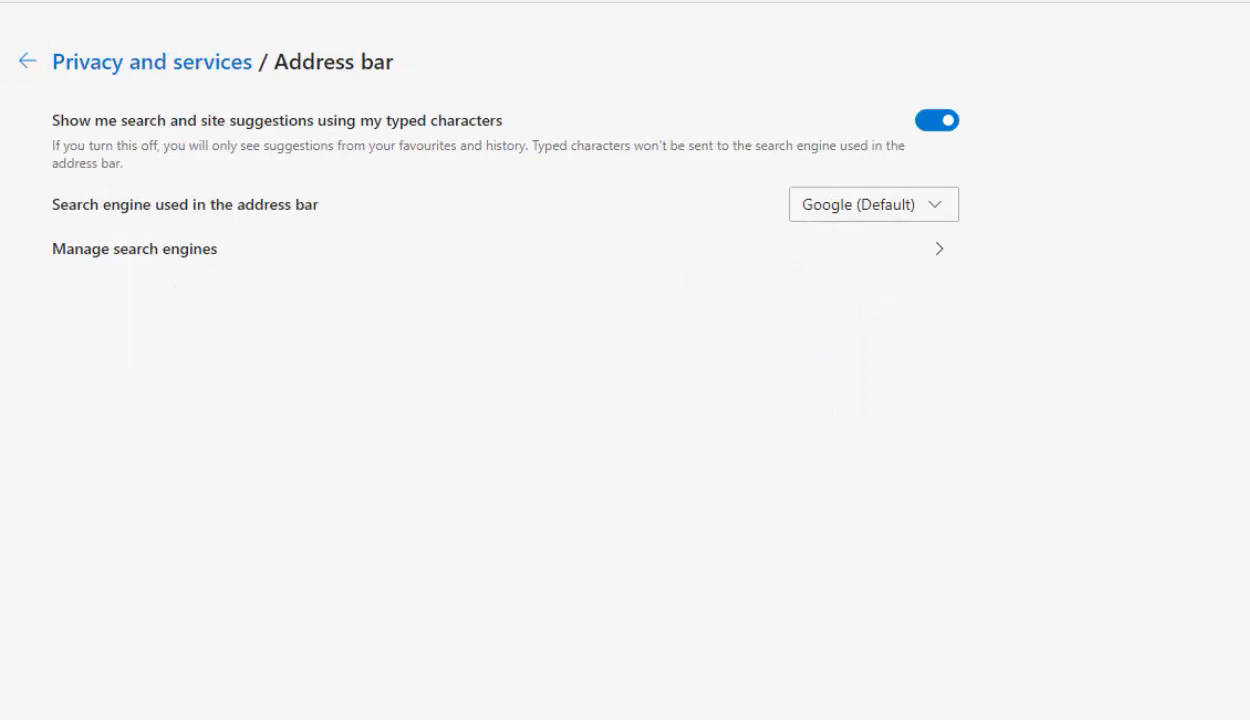
- Search 'bbc news' from a new tab's address bar using the Google suggestion
left_click(552, 15)
type("bbc news")
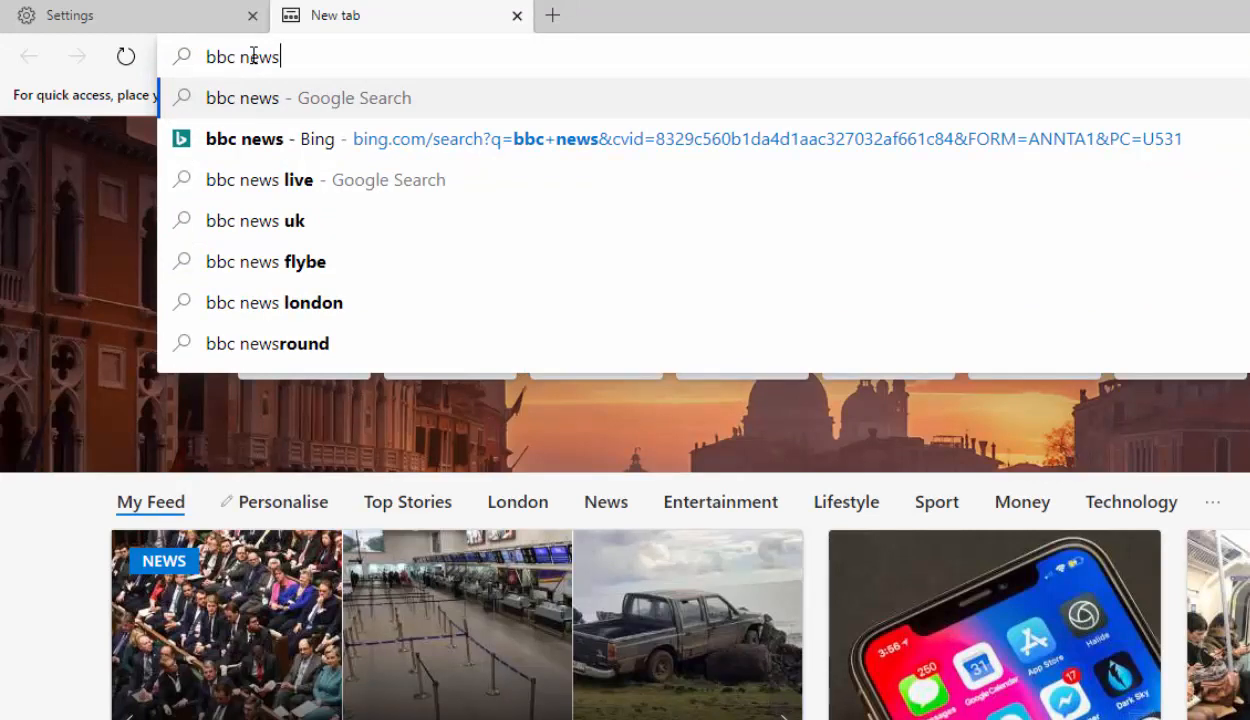
left_click(242, 97)
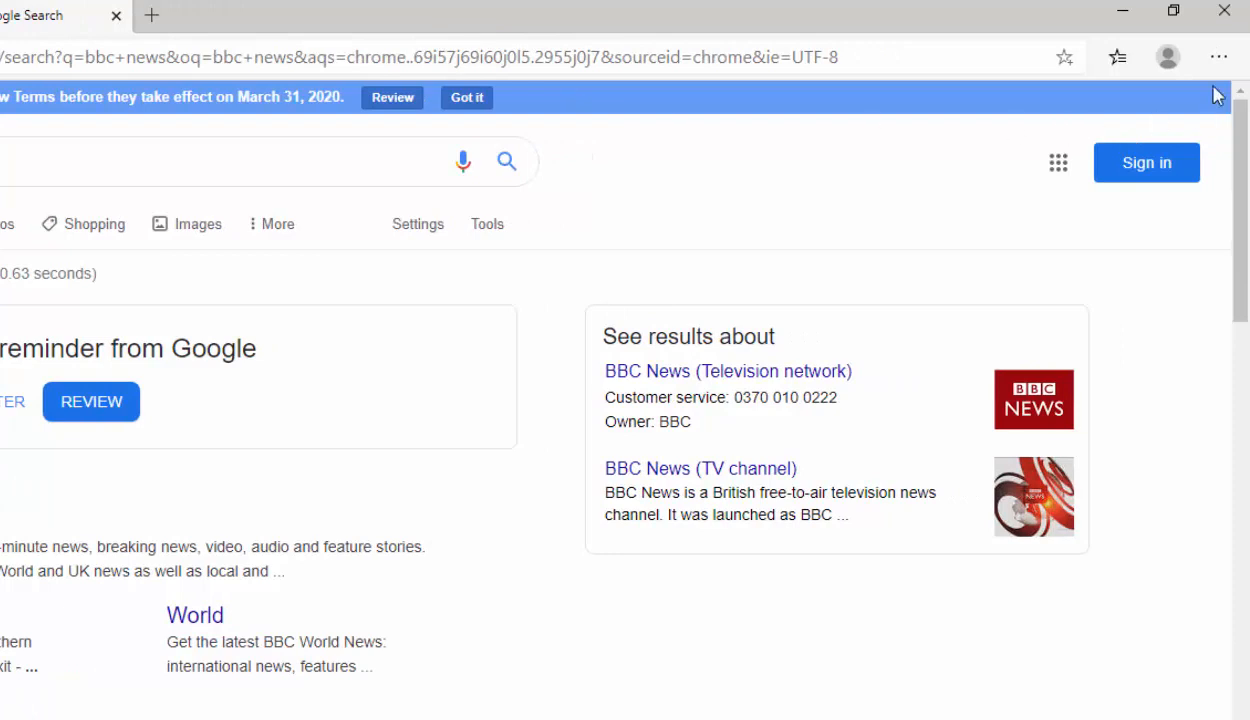
left_click(1218, 57)
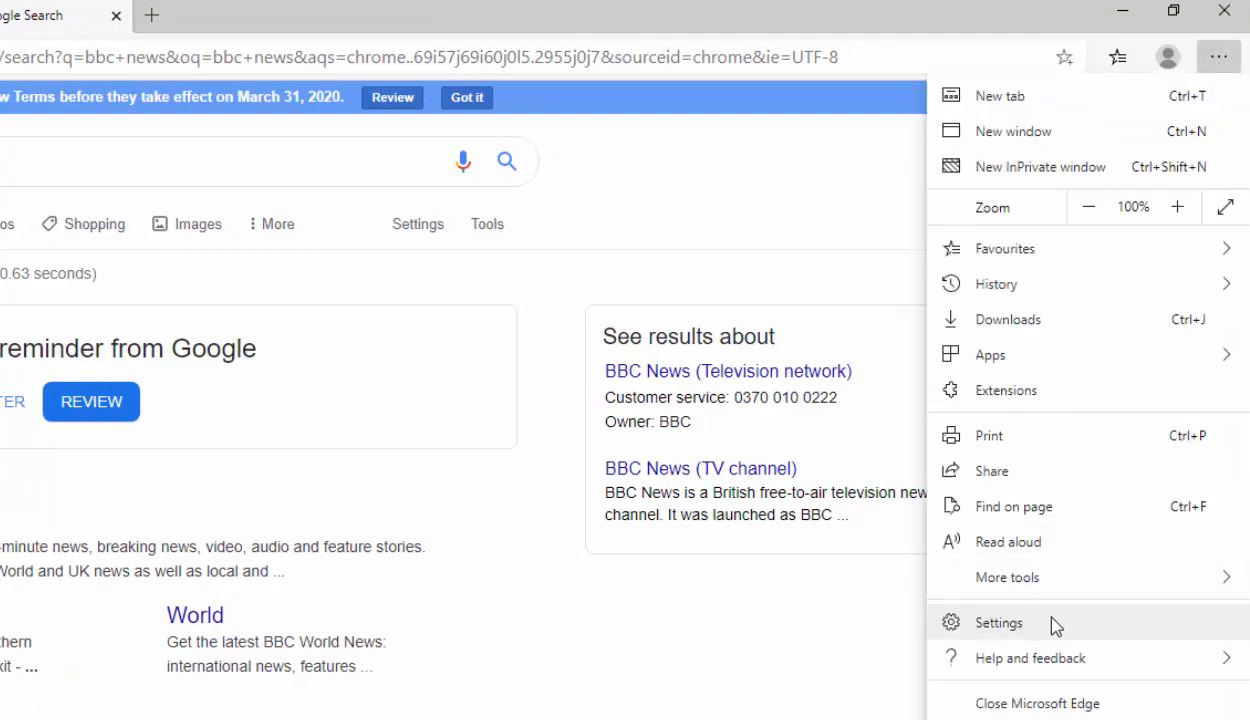
- Reopen Settings, go to Privacy and services, and scroll down to Services
left_click(998, 623)
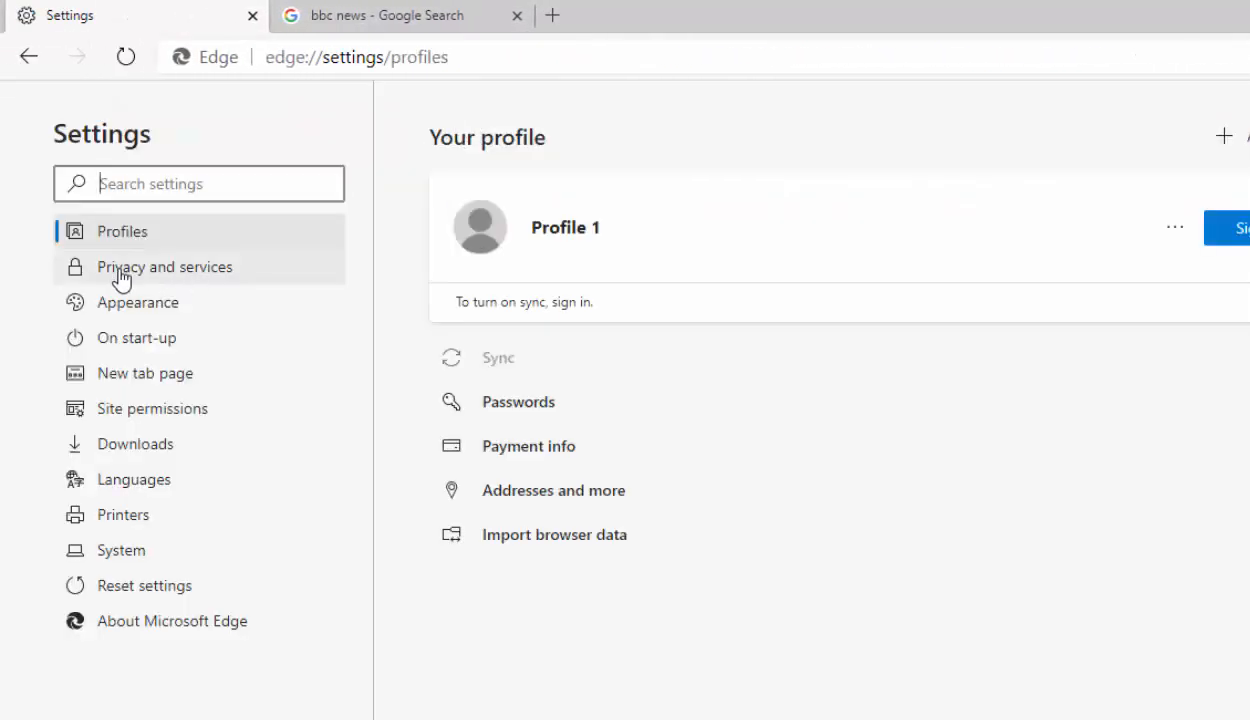
mouse_move(258, 275)
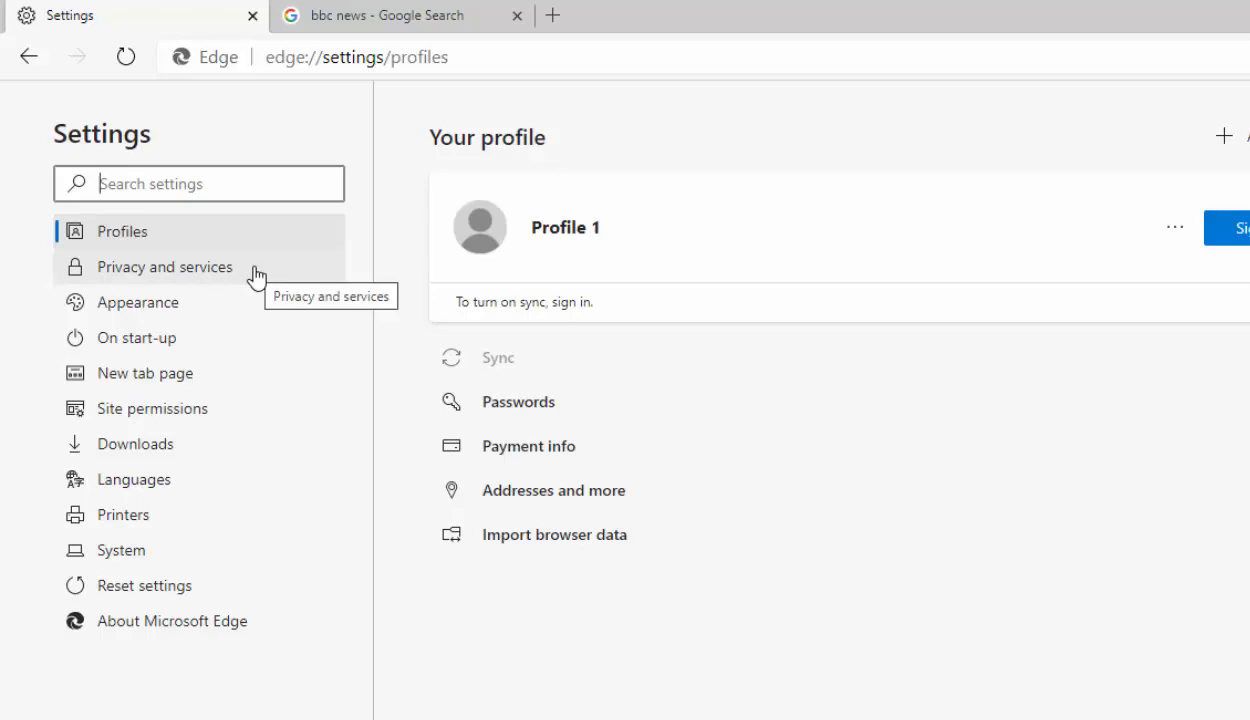
left_click(165, 266)
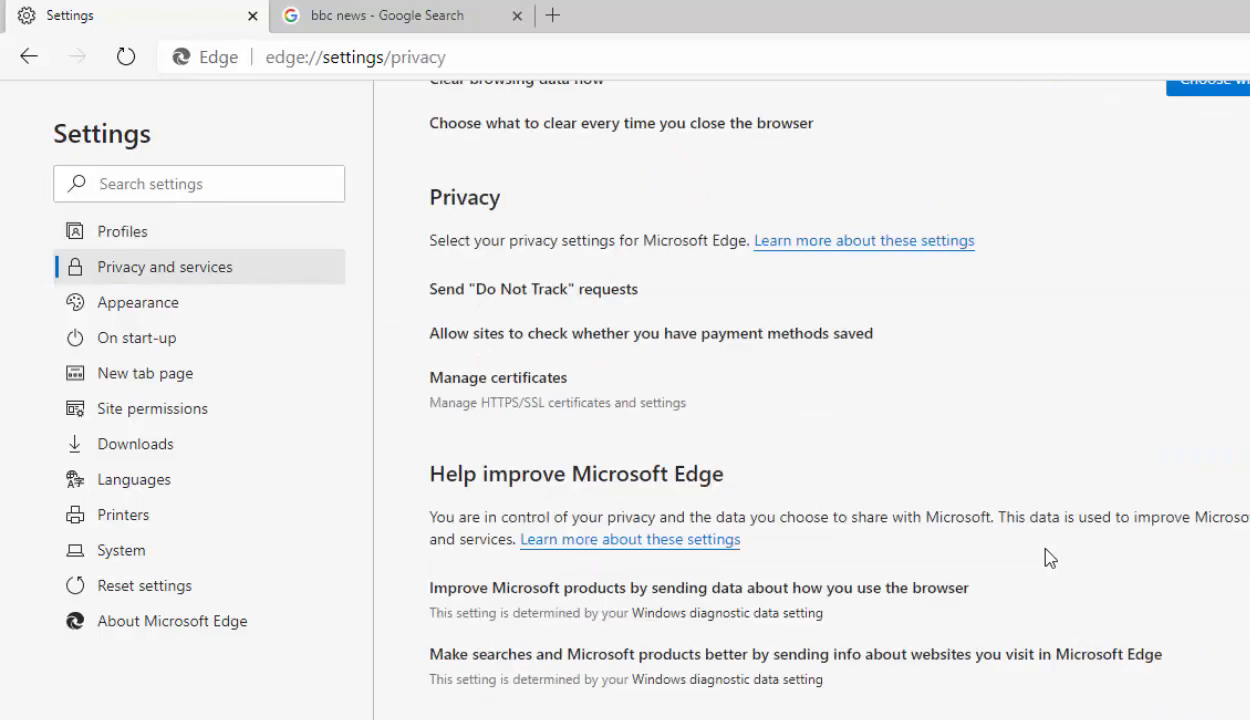
scroll("down", 3)
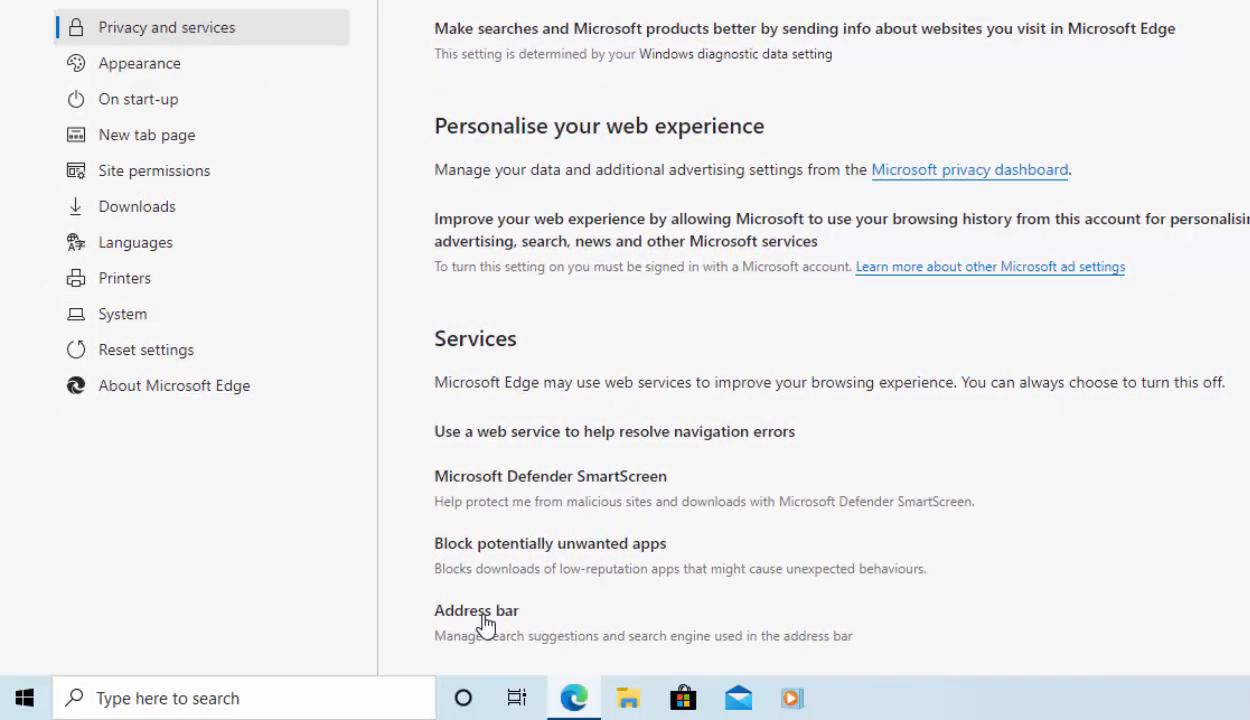
scroll("down", 3)
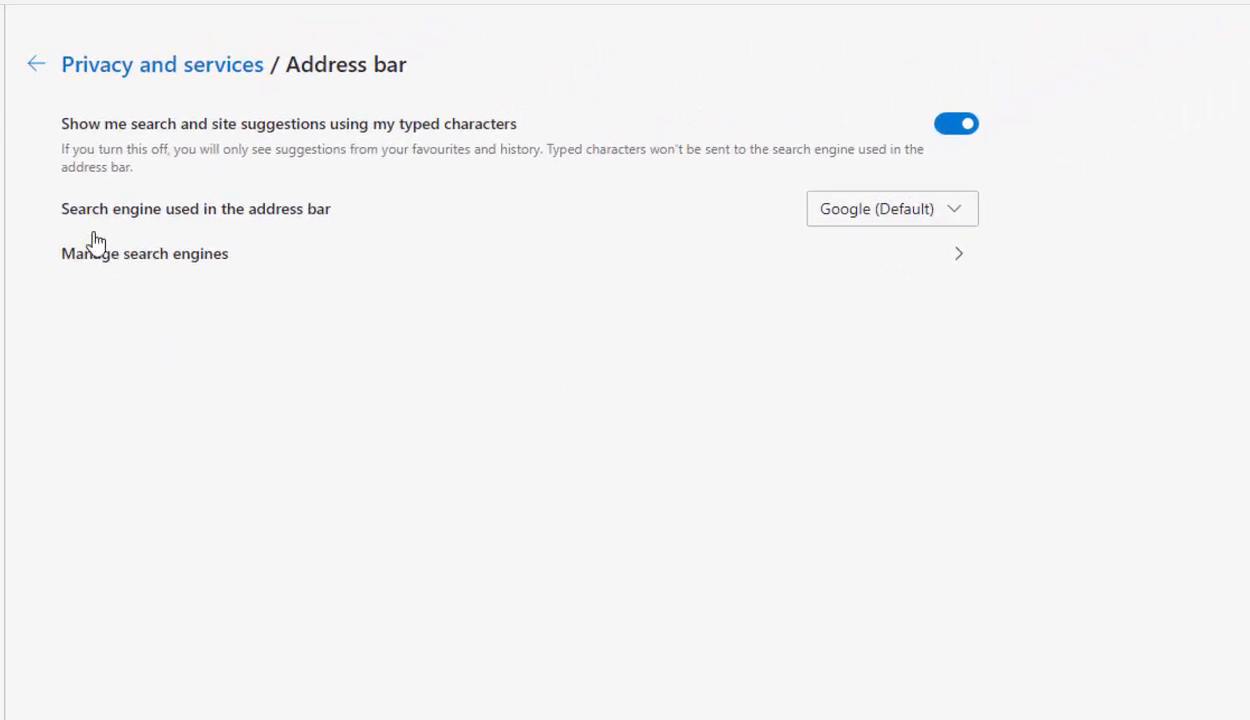
mouse_move(937, 268)
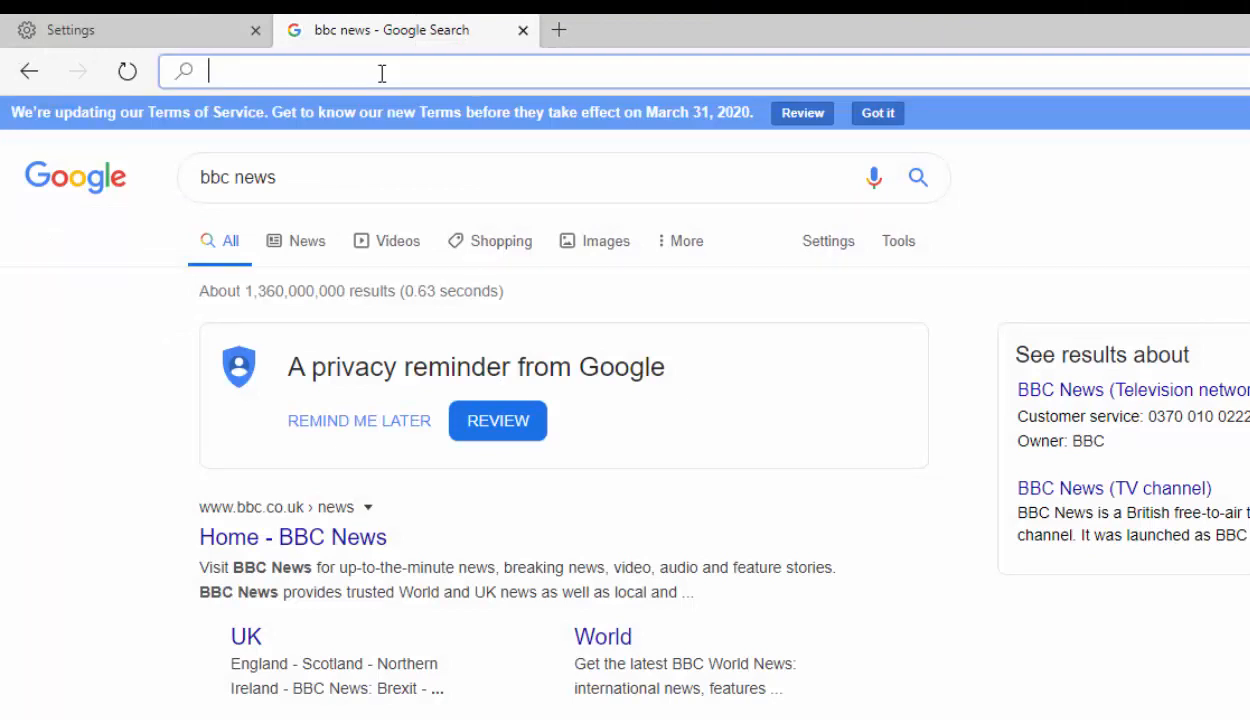
- Type 'bbc news' into the results tab's address bar
type("bbc news")
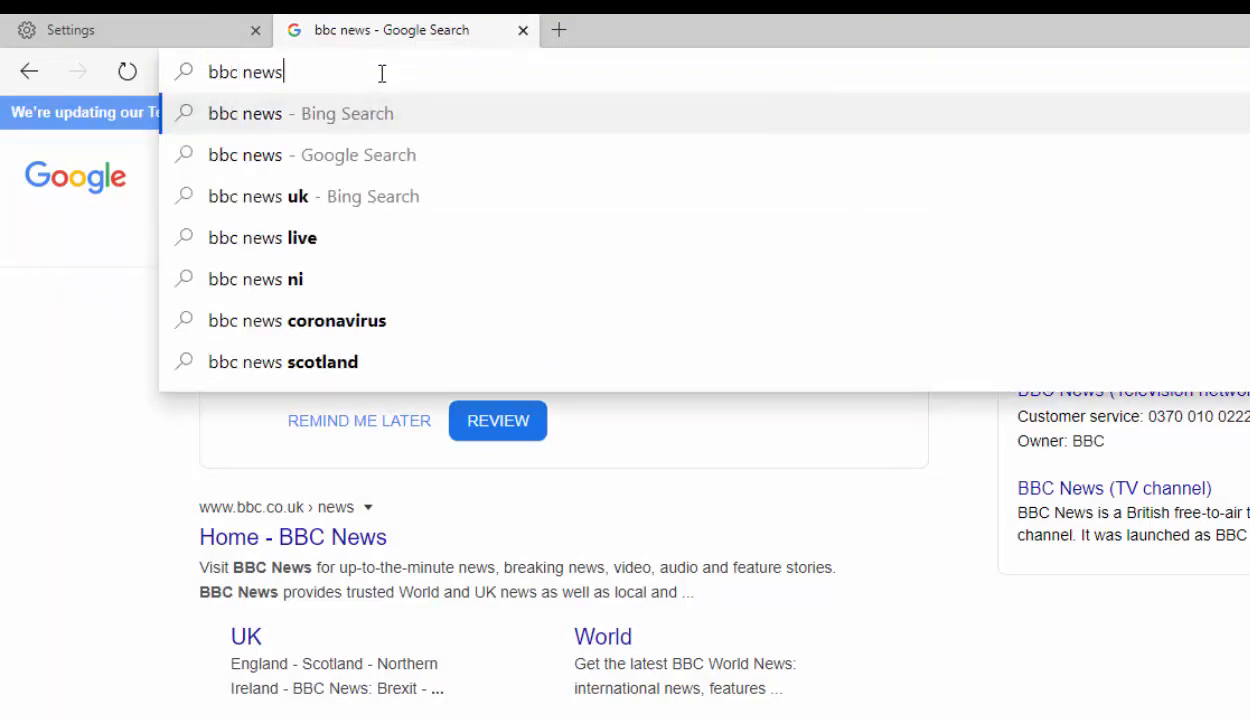